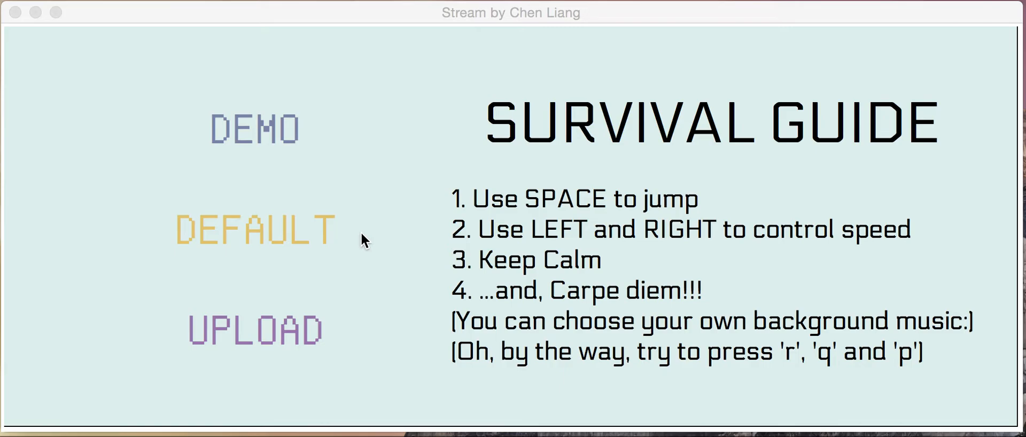
{"action": "mouse_move", "coordinate": [385, 231]}
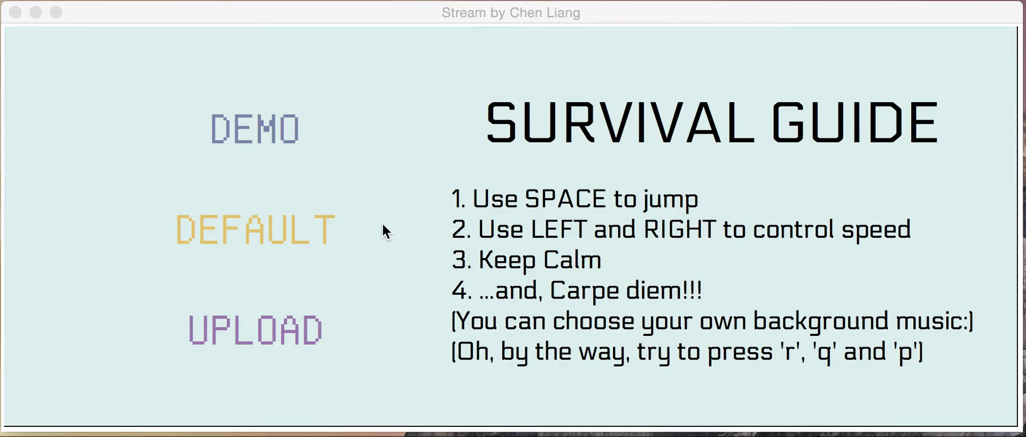
{"action": "mouse_move", "coordinate": [308, 239]}
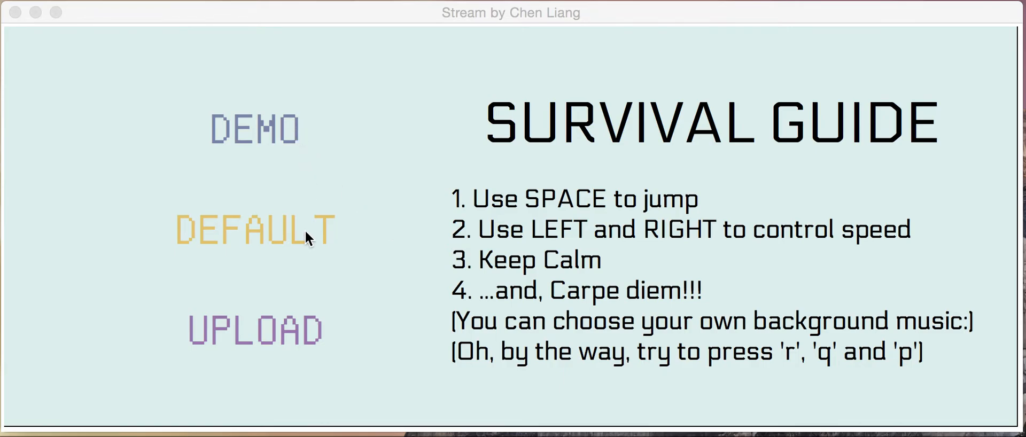
{"action": "mouse_move", "coordinate": [679, 220]}
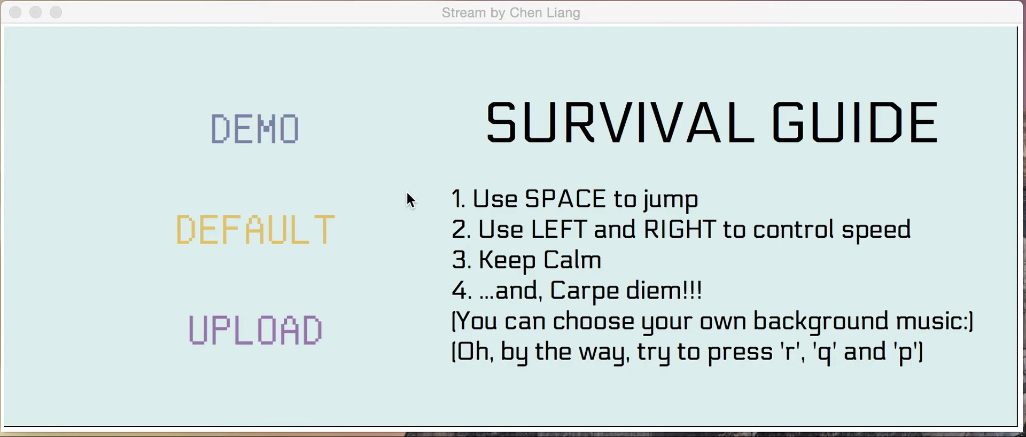
Select Make Noise.wav from the termProject folder as the game's background music
{"action": "left_click", "coordinate": [255, 128]}
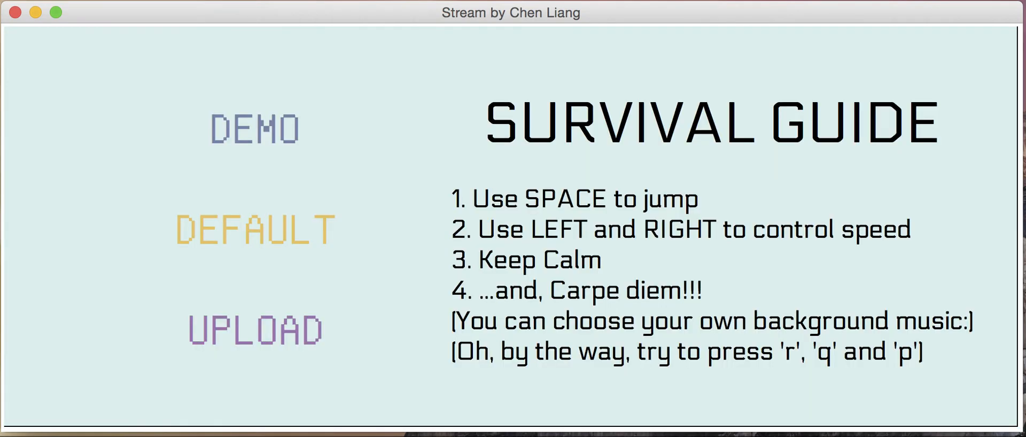
{"action": "mouse_move", "coordinate": [437, 262]}
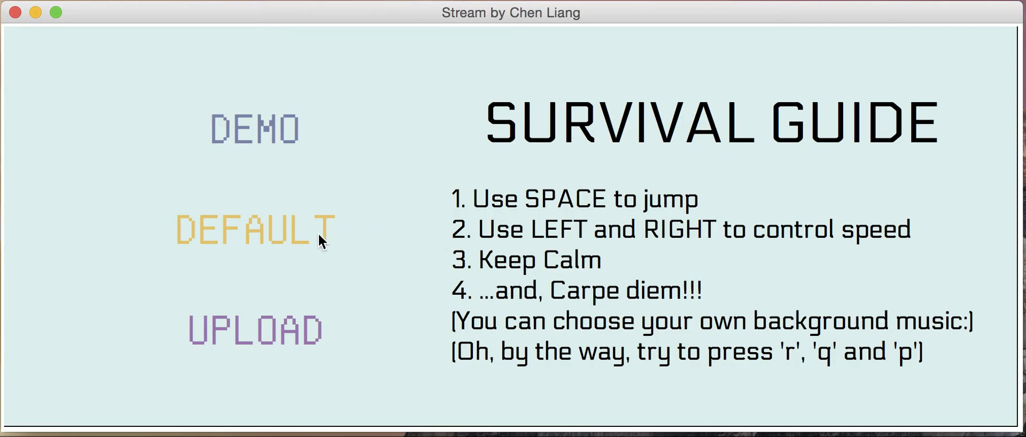
{"action": "mouse_move", "coordinate": [275, 207]}
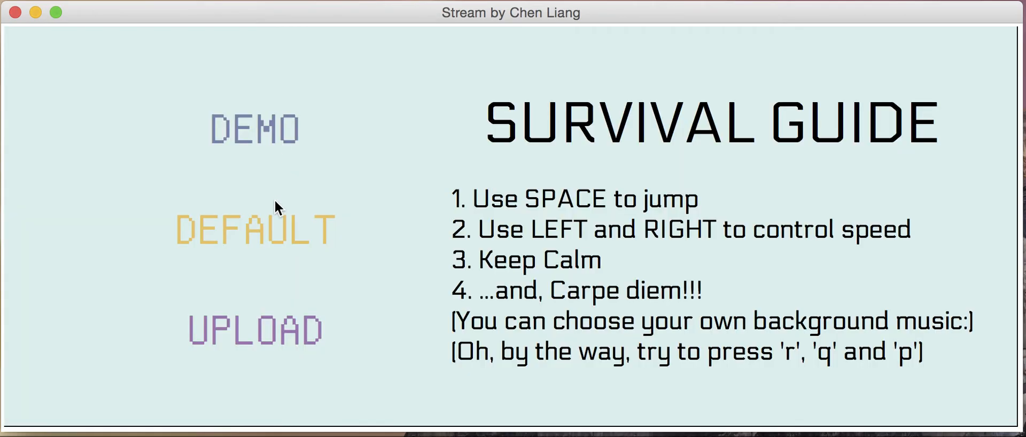
{"action": "mouse_move", "coordinate": [498, 293]}
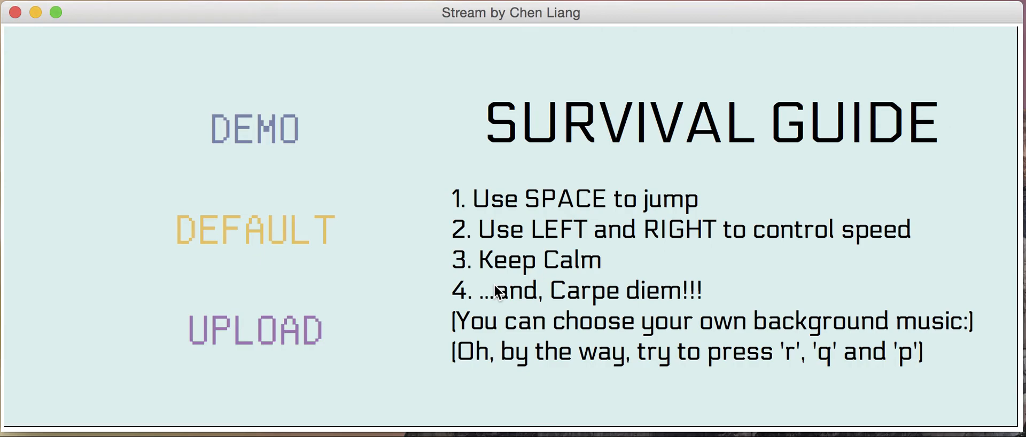
{"action": "mouse_move", "coordinate": [314, 279]}
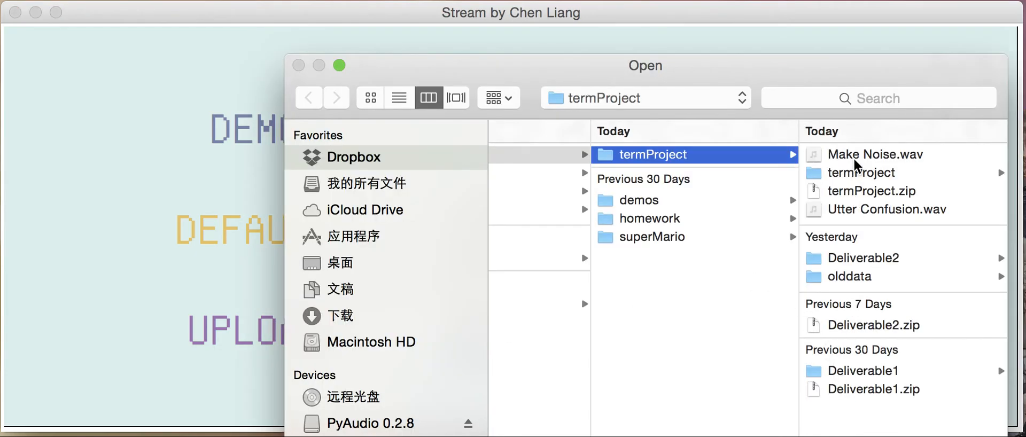
{"action": "left_click", "coordinate": [875, 154]}
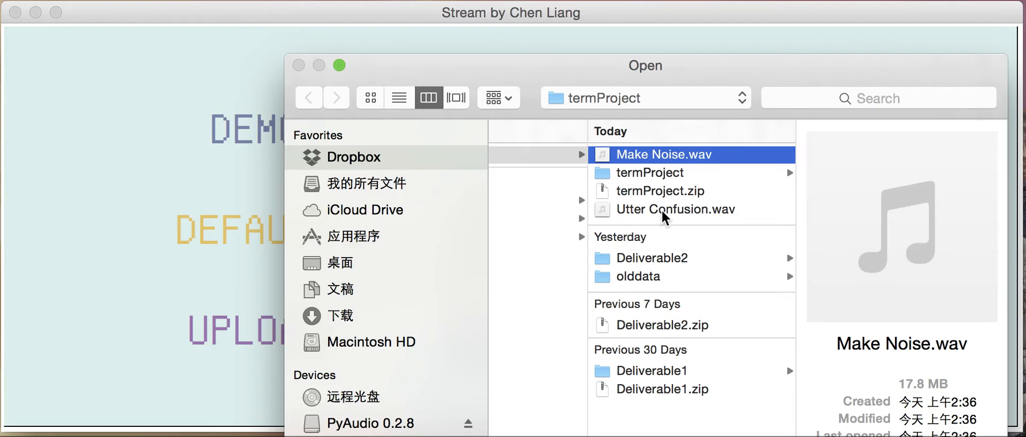